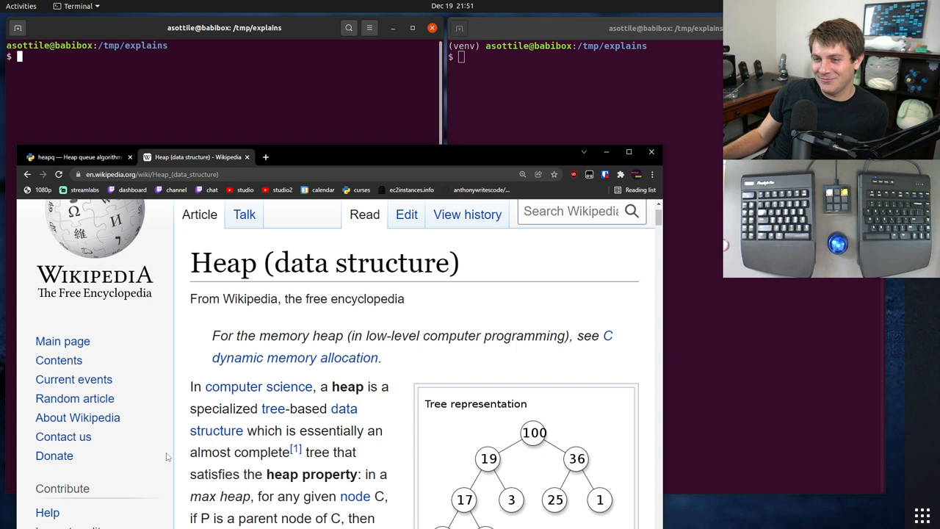
pyautogui.moveTo(362, 404)
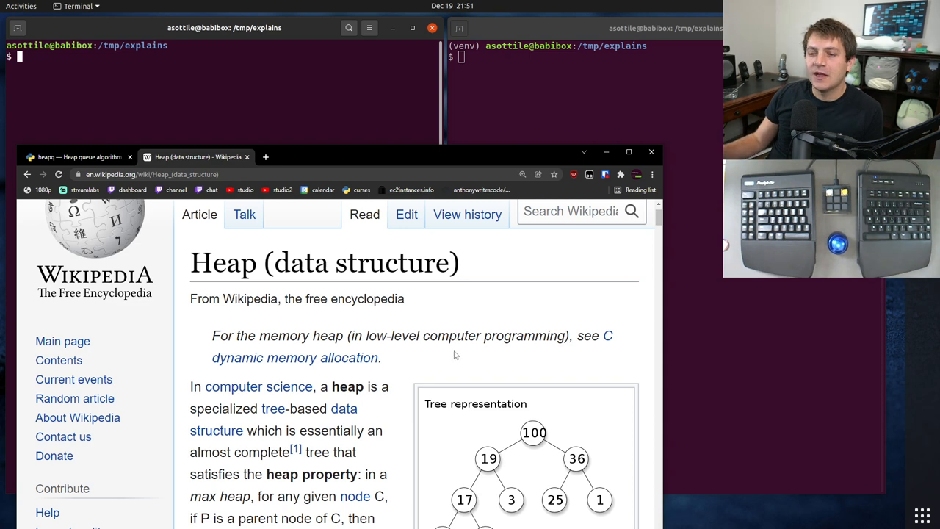
pyautogui.moveTo(422, 372)
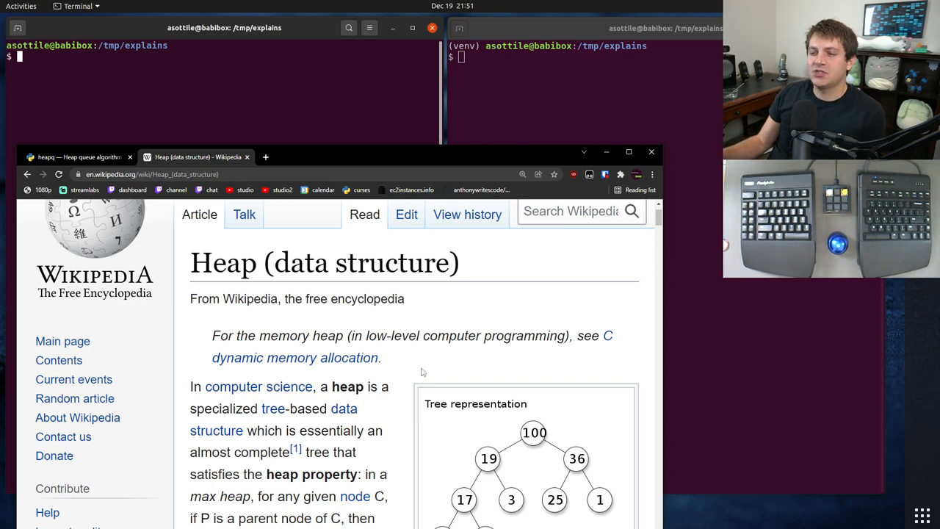
# Bring up the 'heapq — Heap queue algorithm' documentation page
pyautogui.scroll(-3)
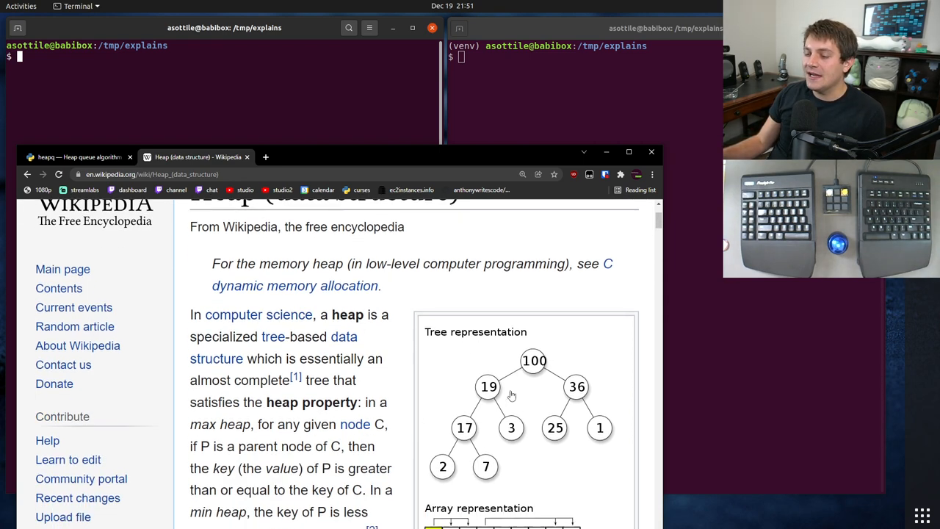
pyautogui.scroll(-3)
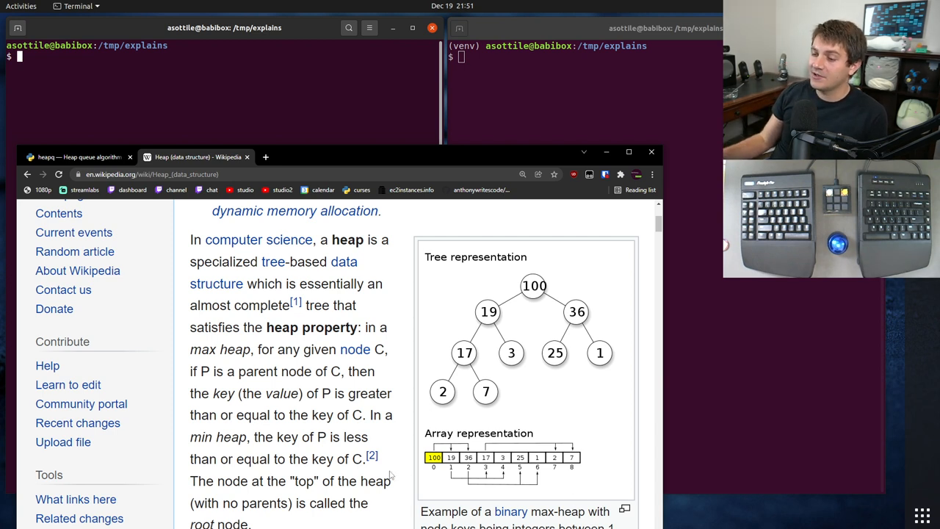
pyautogui.moveTo(630, 455)
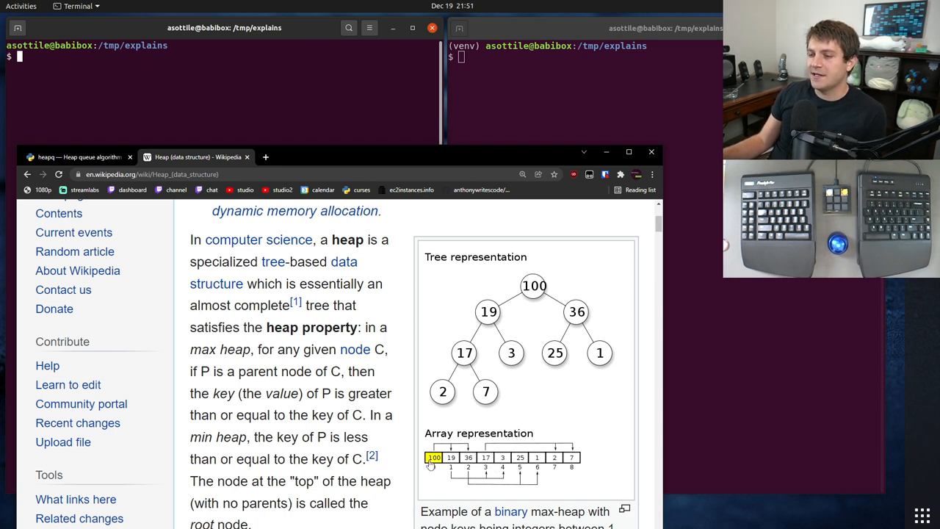
pyautogui.moveTo(506, 409)
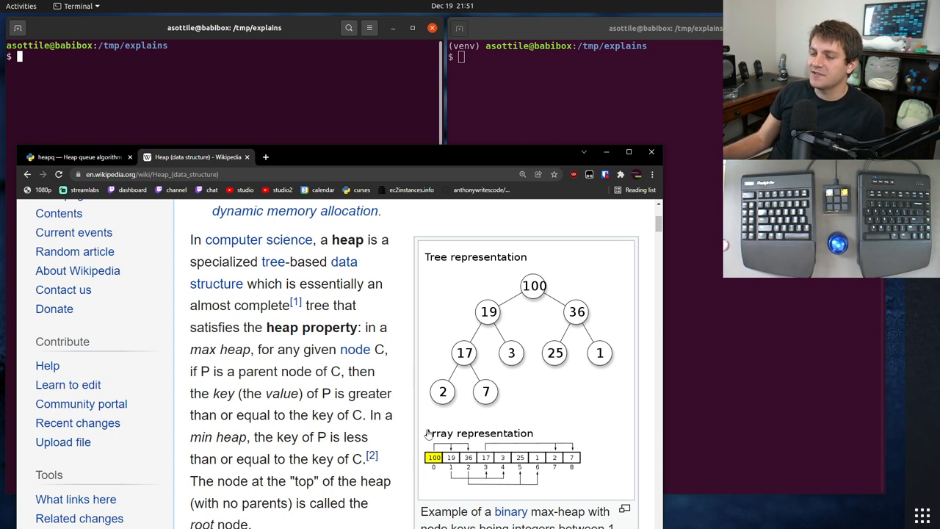
pyautogui.moveTo(432, 470)
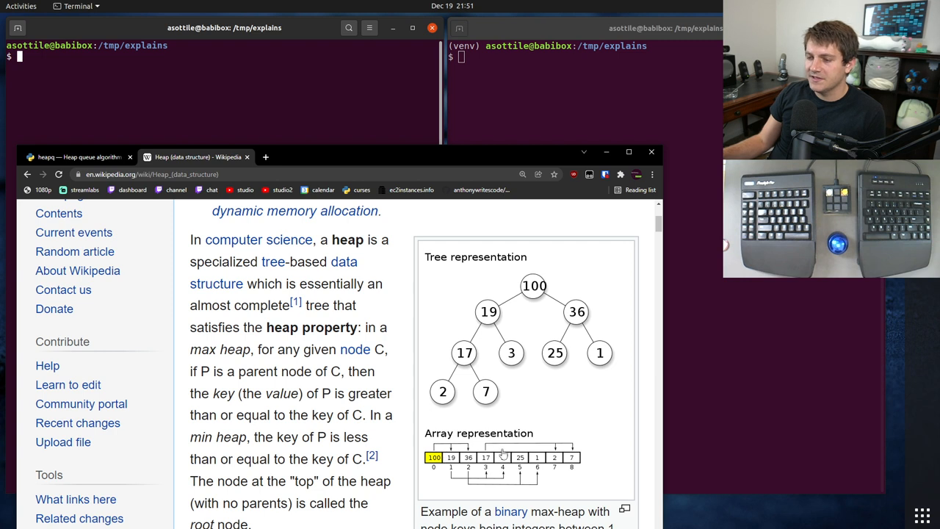
pyautogui.moveTo(482, 444)
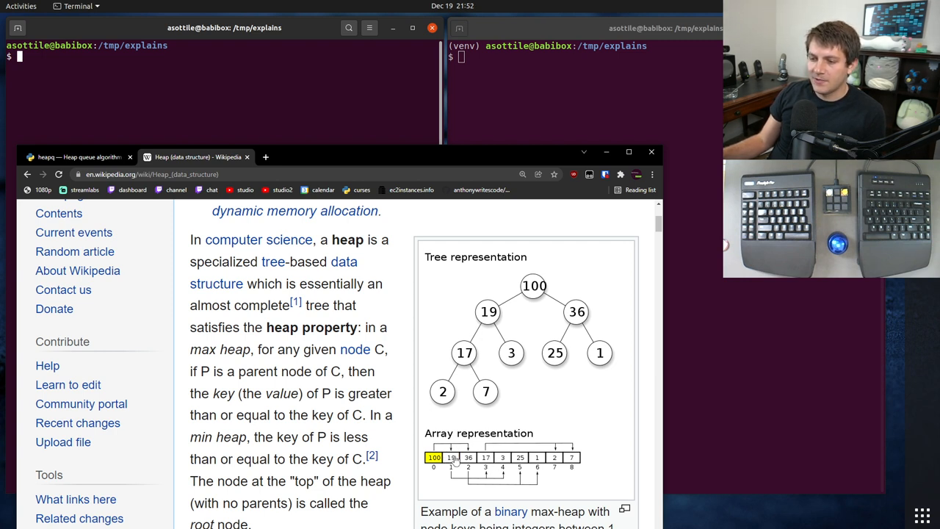
pyautogui.moveTo(501, 445)
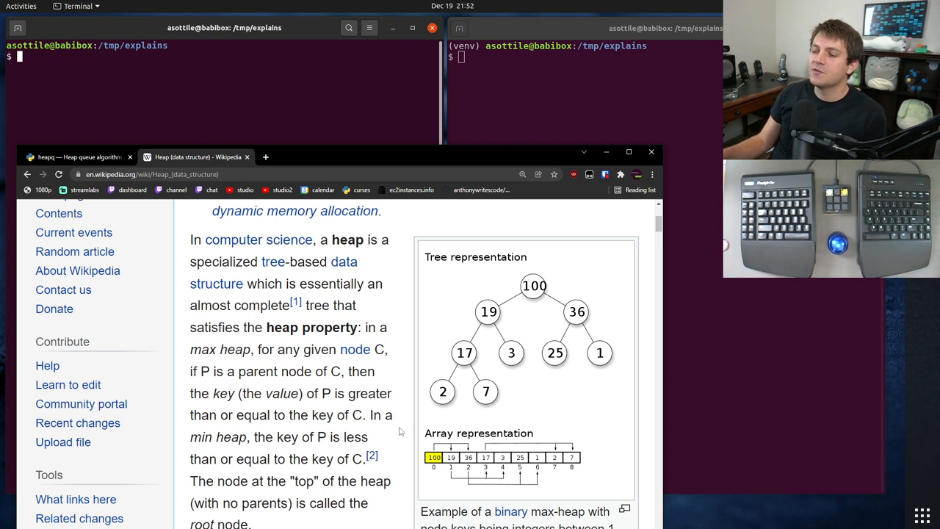
pyautogui.moveTo(491, 358)
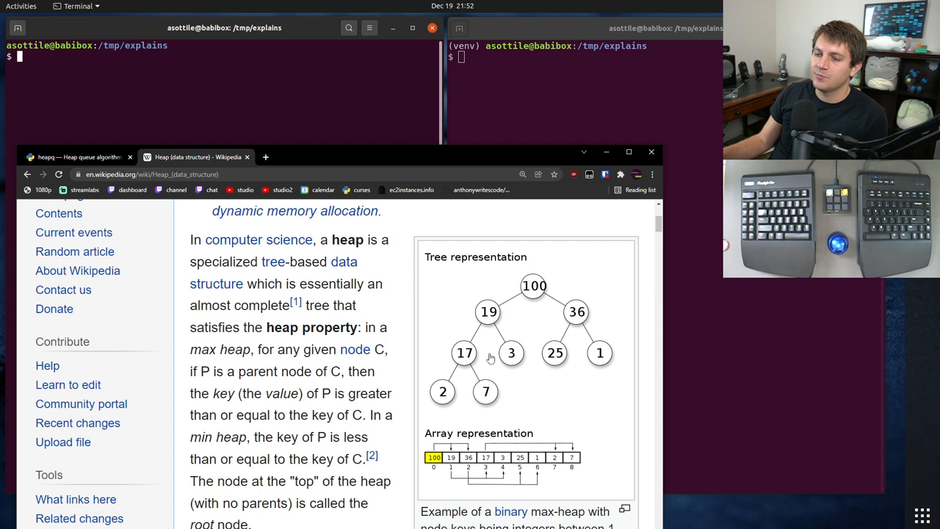
pyautogui.moveTo(476, 367)
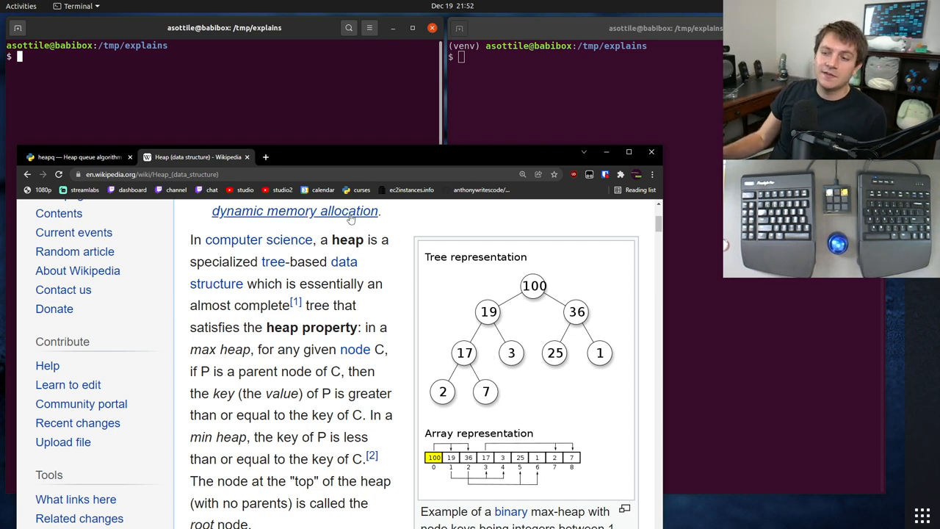
pyautogui.moveTo(492, 371)
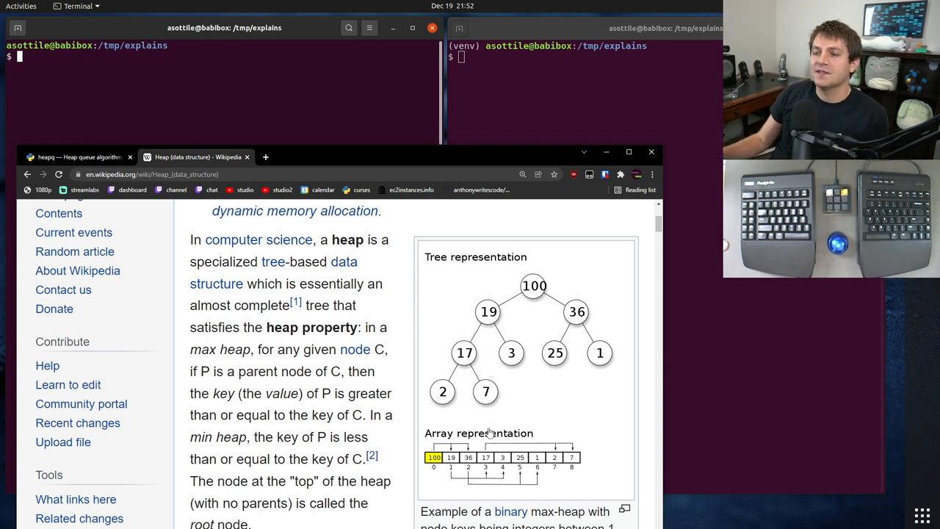
pyautogui.moveTo(143, 247)
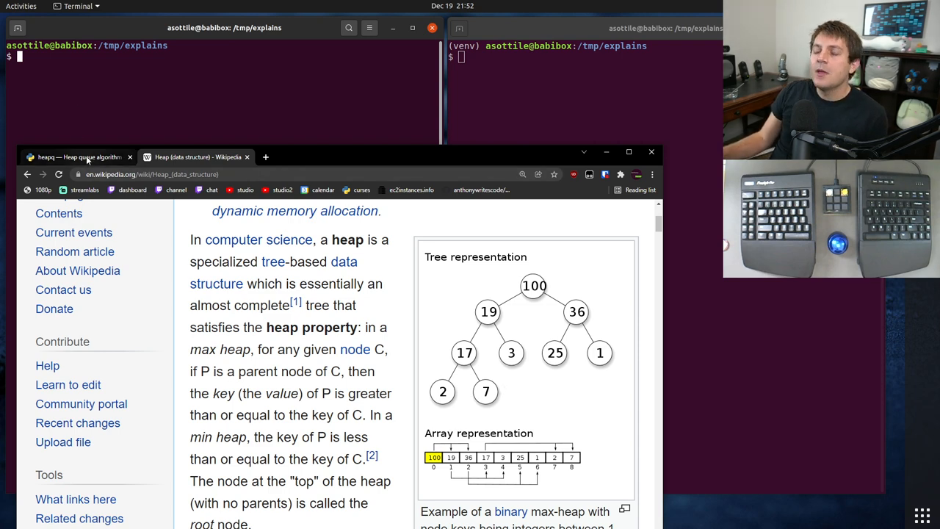
pyautogui.click(77, 156)
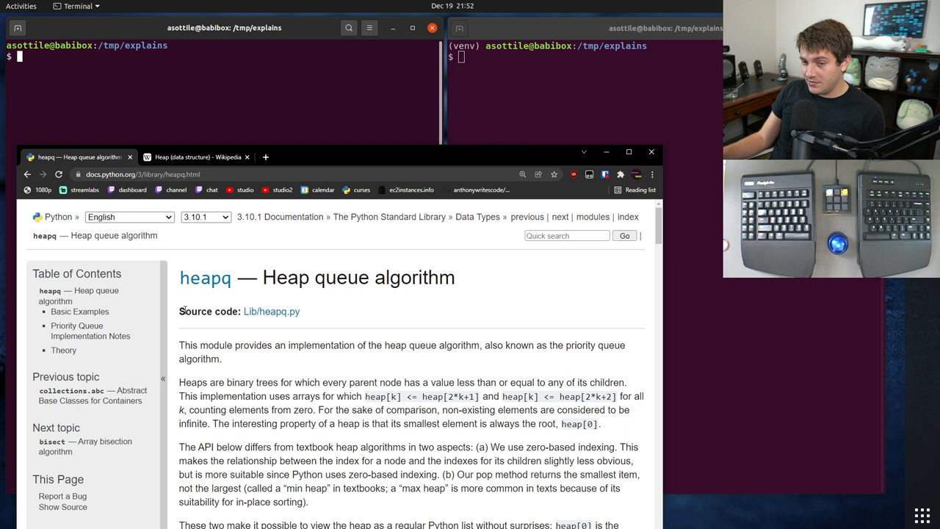
pyautogui.moveTo(512, 329)
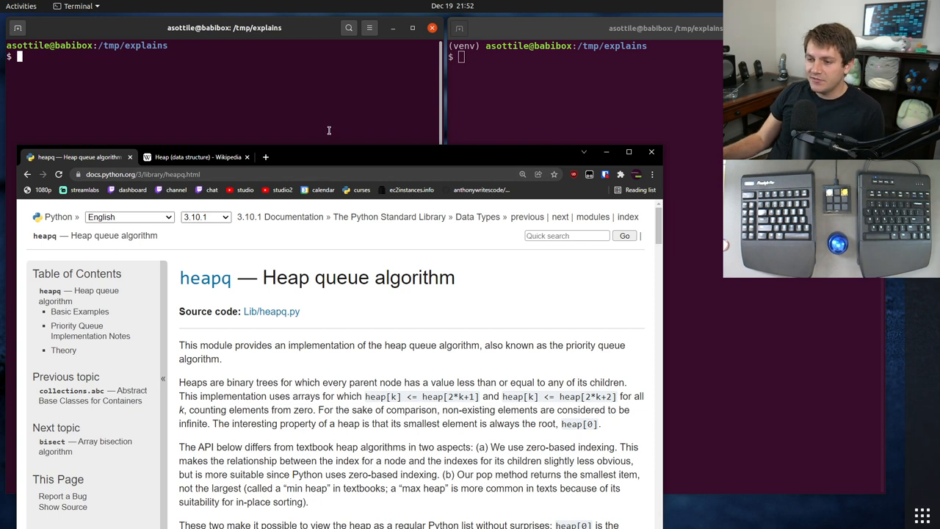
pyautogui.moveTo(489, 378)
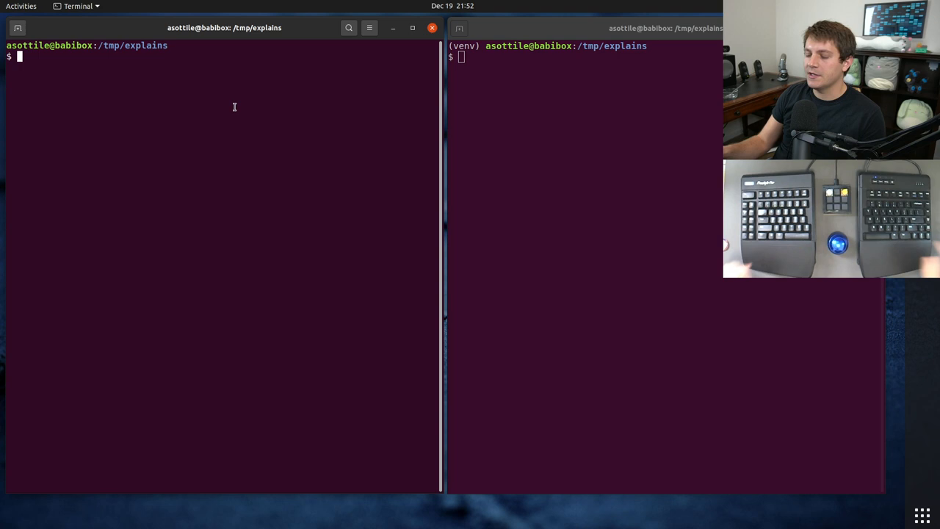
# Start python3, import heapq, and create an empty list lst
pyautogui.write('python3')
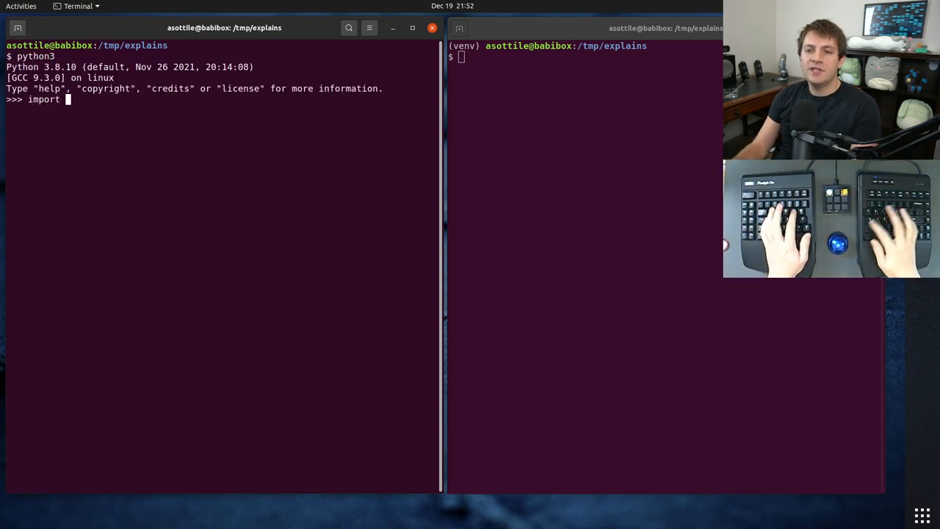
pyautogui.write('heapq')
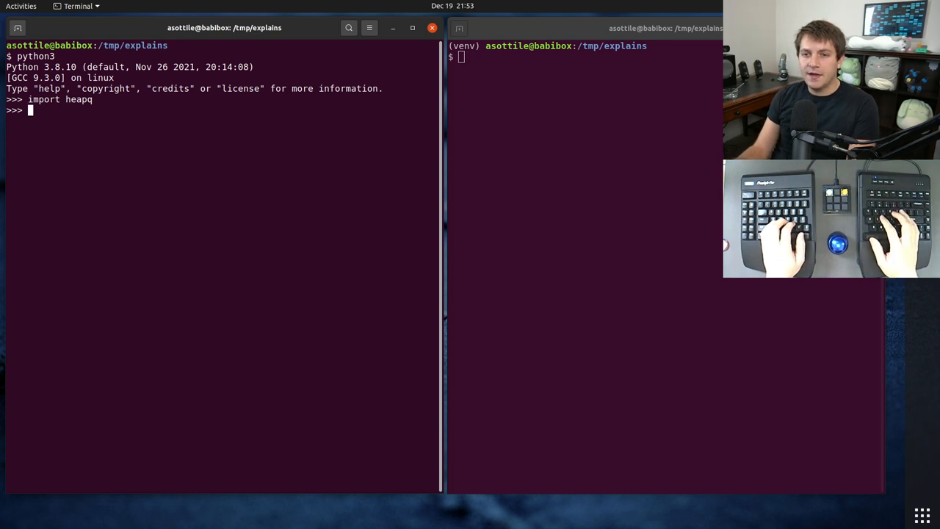
pyautogui.write('lst = [')
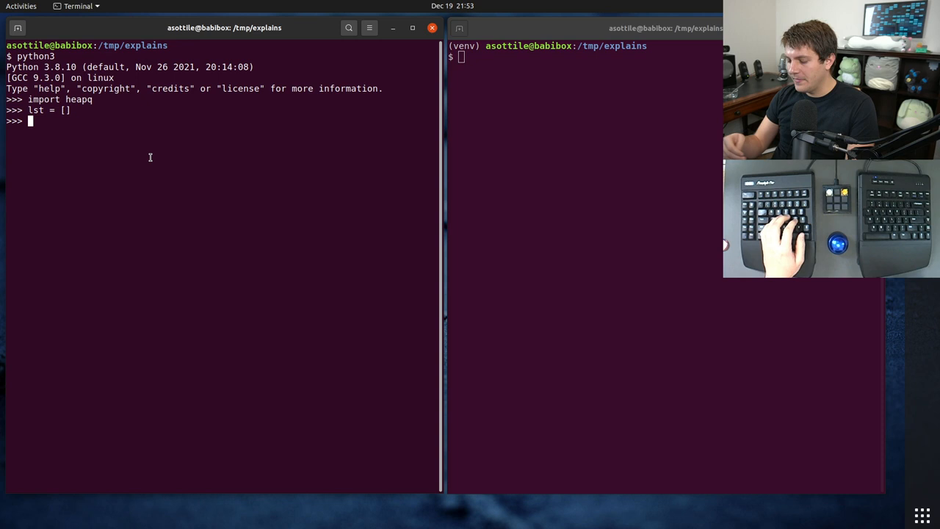
pyautogui.write('head')
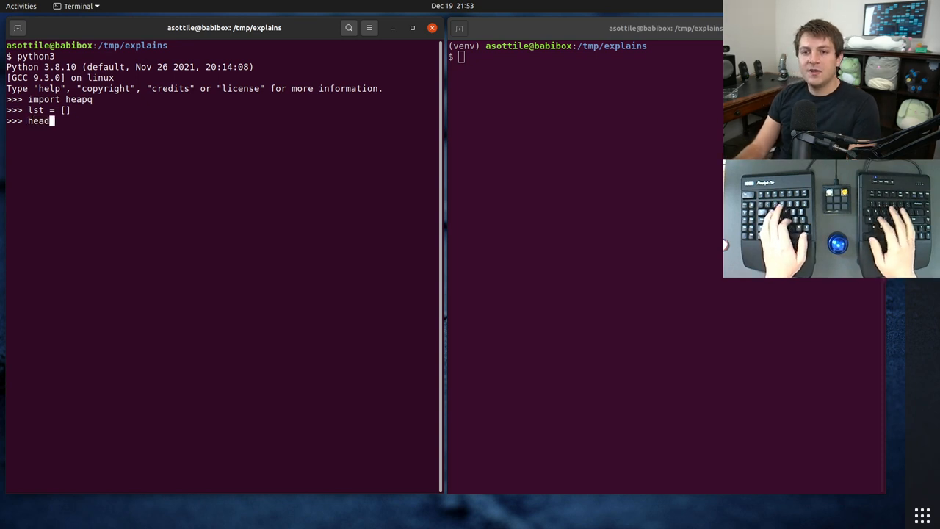
# Push 1, 2, 4, 10, 5 and 6 onto lst with heapq.heappush
pyautogui.write('heapq.')
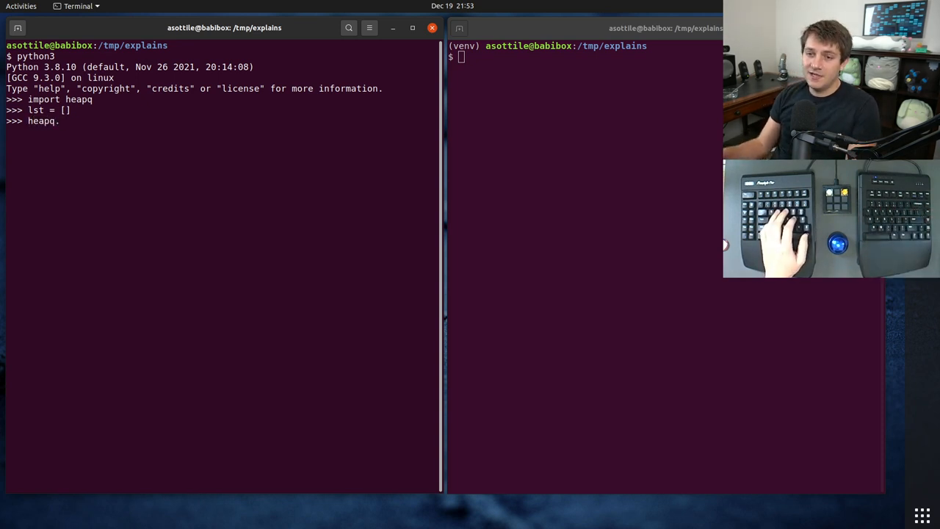
pyautogui.write('heappush')
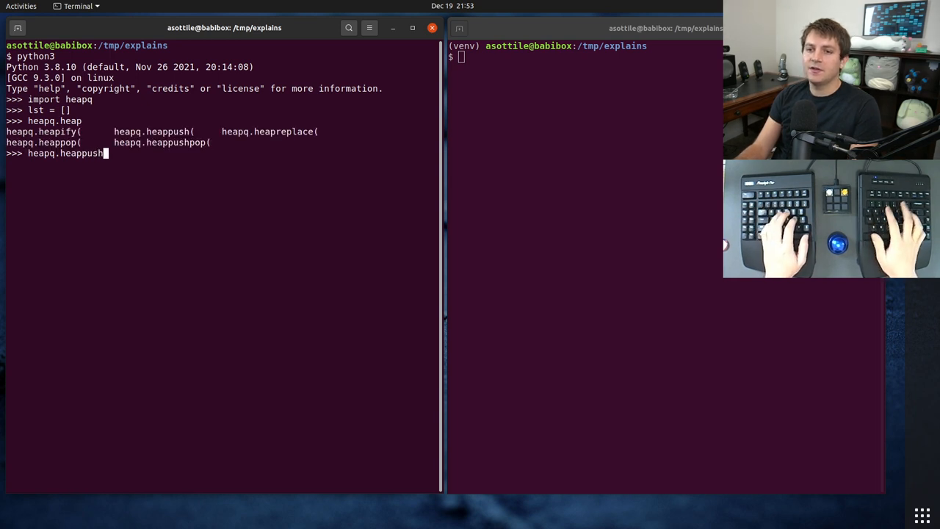
pyautogui.write('(')
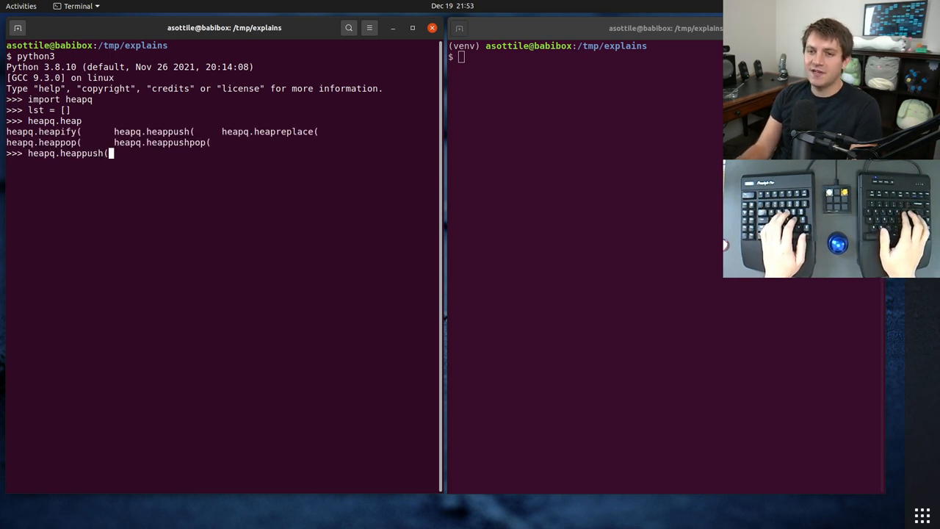
pyautogui.write('lst, 1')
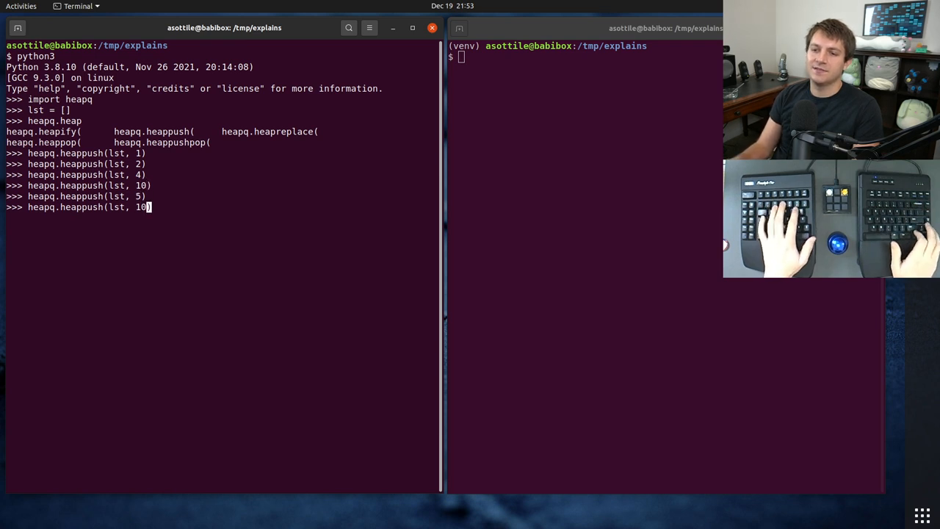
pyautogui.write('6')
pyautogui.press('Return')
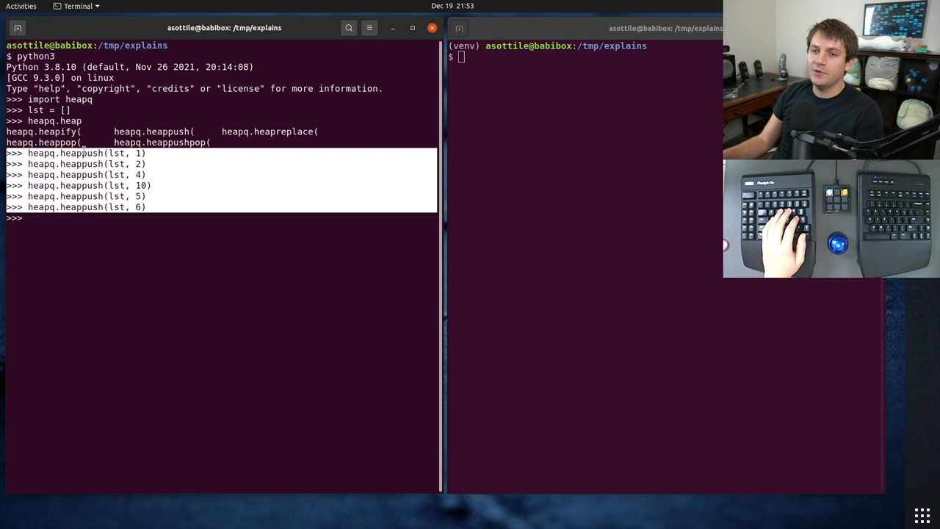
# Show lst as [1, 2, 4, 10, 5, 6], then heappop 1 leaving [2, 5, 4, 10, 6]
pyautogui.write('lst')
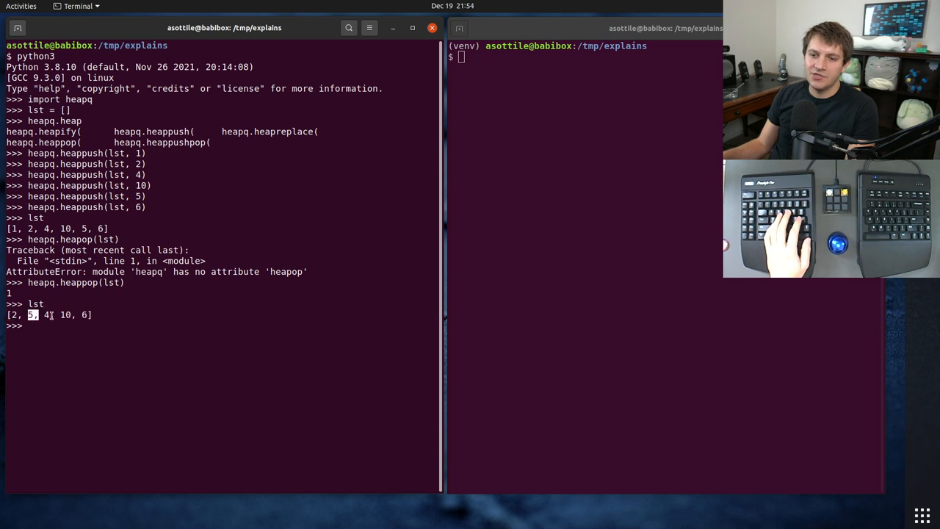
pyautogui.write('heapq.heappop(lst)')
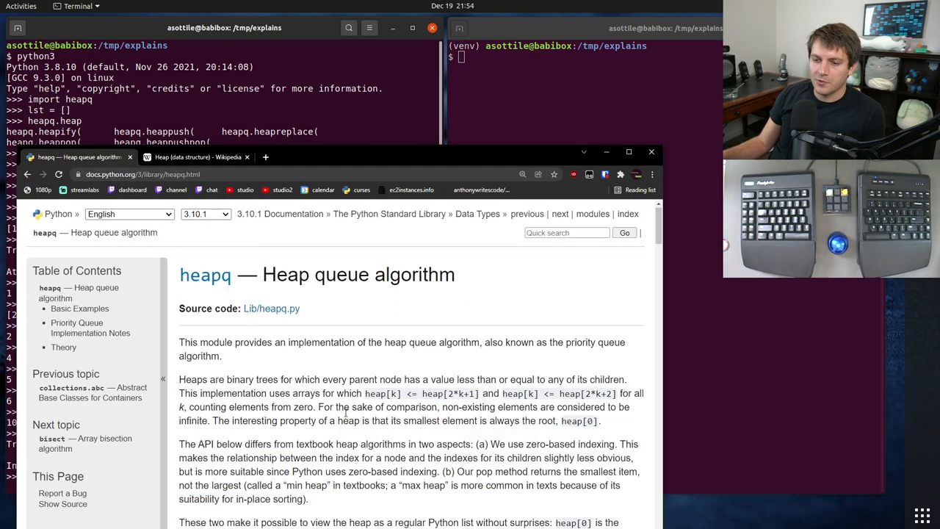
pyautogui.scroll(-3)
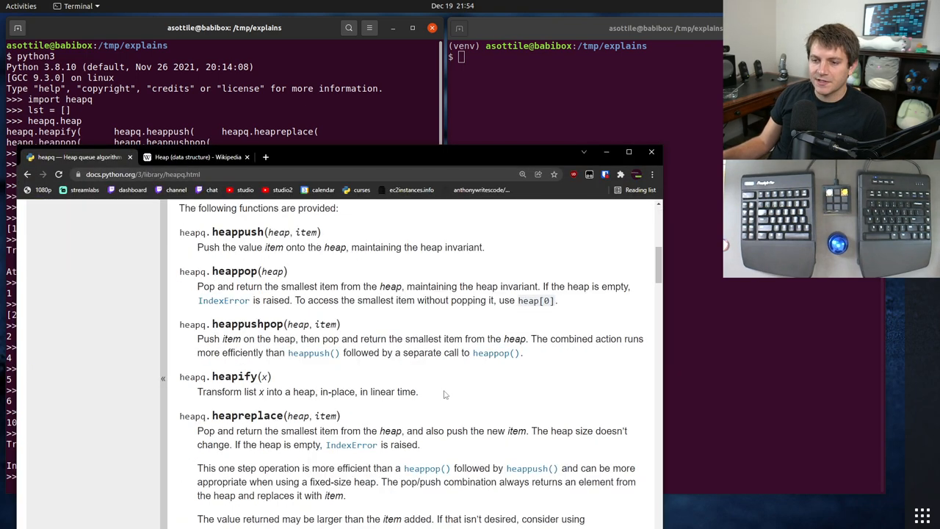
# Review the heapq function descriptions, highlighting the heapify entry
pyautogui.moveTo(180, 375); pyautogui.dragTo(419, 391)
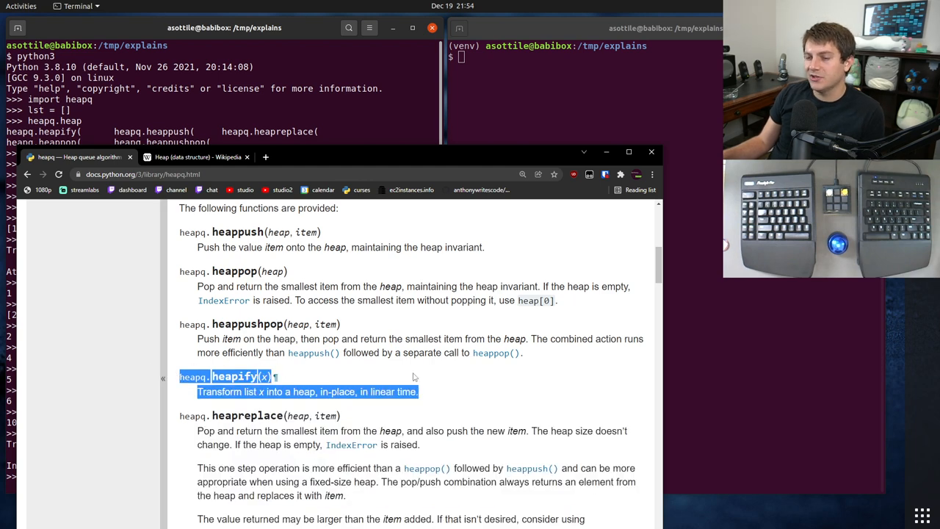
pyautogui.moveTo(449, 358)
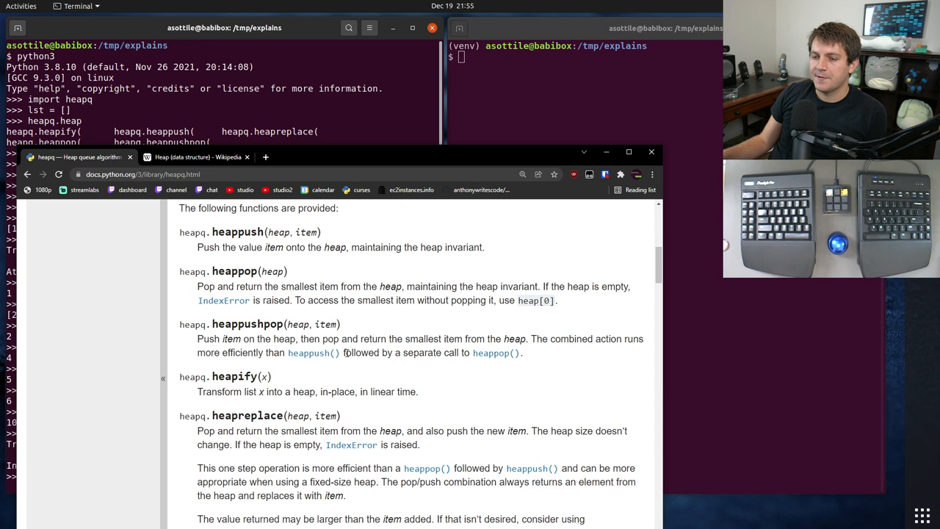
pyautogui.scroll(-3)
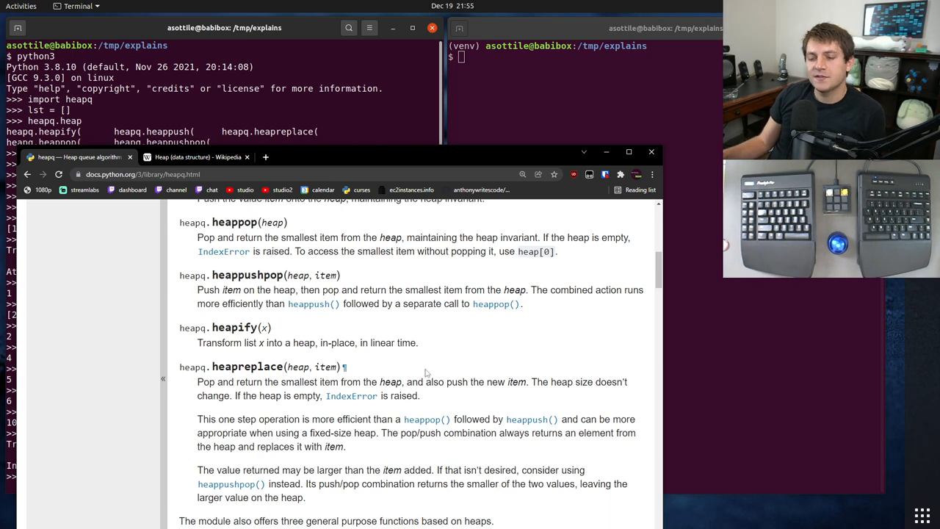
pyautogui.moveTo(264, 275); pyautogui.dragTo(522, 304)
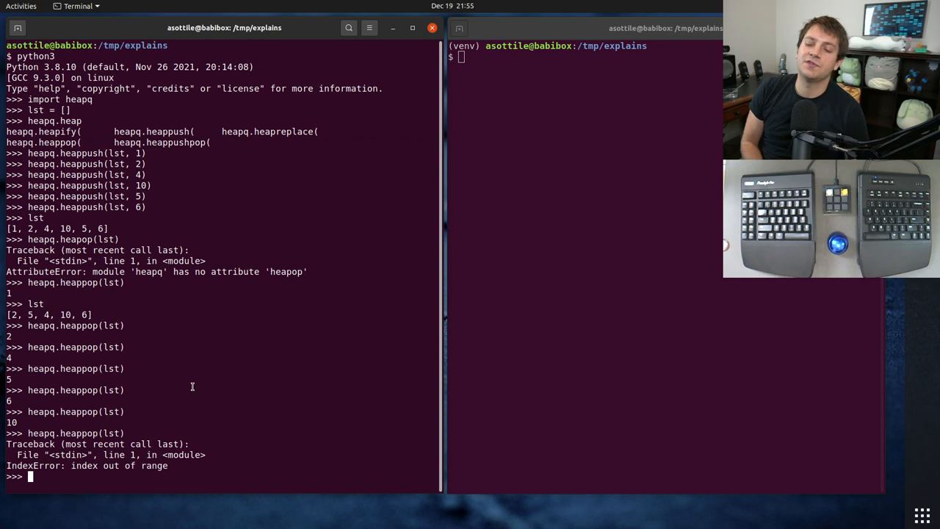
pyautogui.moveTo(215, 433)
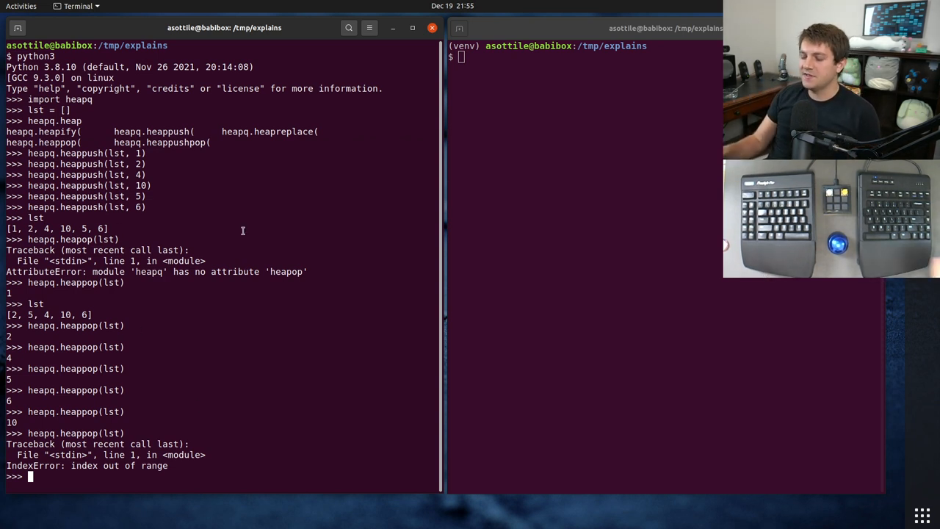
# Evaluate the tuple (1, 'foo') in the REPL
pyautogui.write('(')
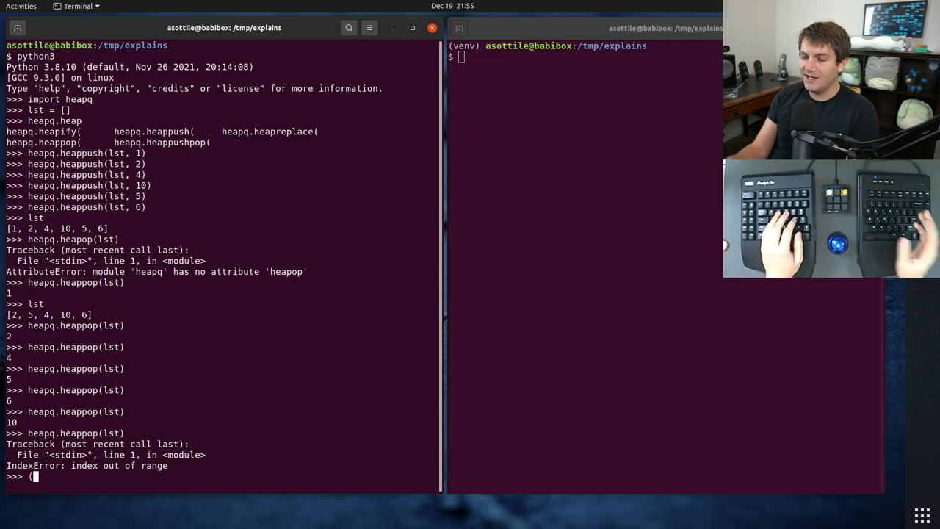
pyautogui.press('BackSpace')
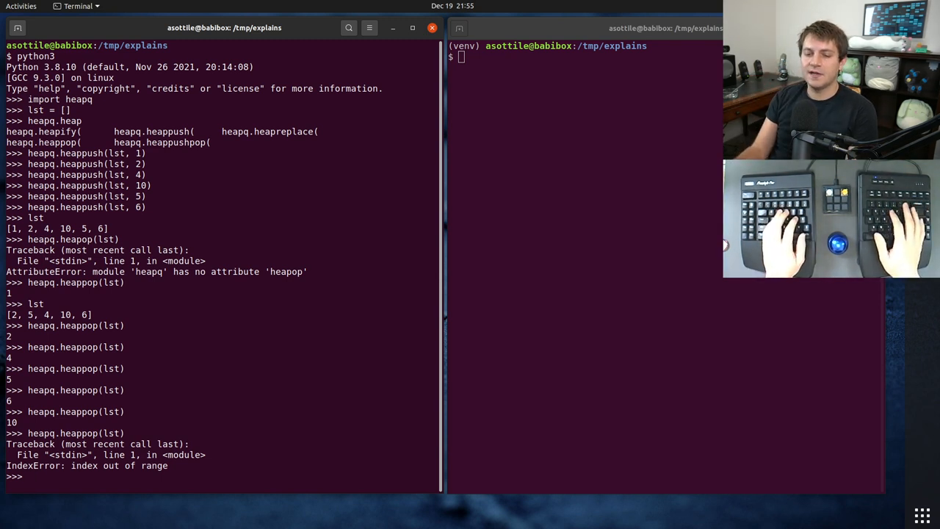
pyautogui.write('(1,')
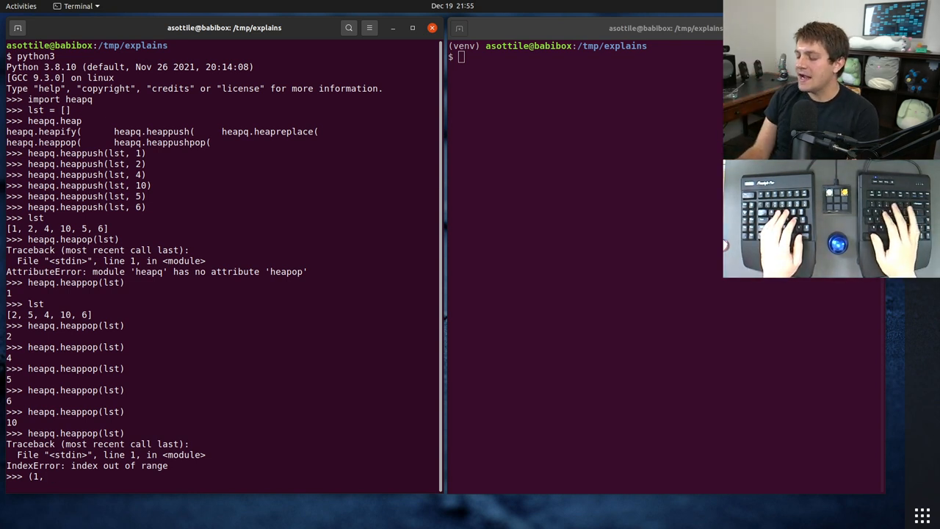
pyautogui.write('(')
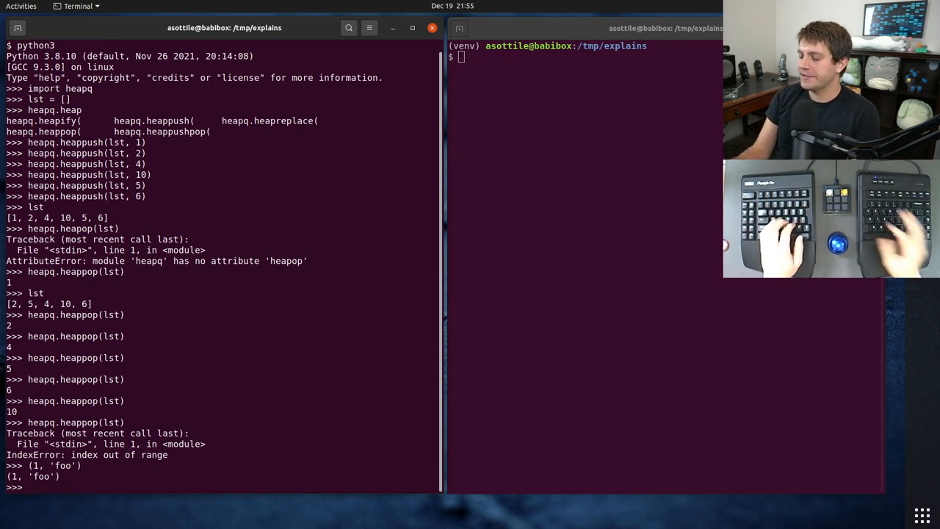
# Reset lst to [] and push (1, 'foo') onto it with heappush
pyautogui.write('lst = [')
pyautogui.write('heapq.heappus')
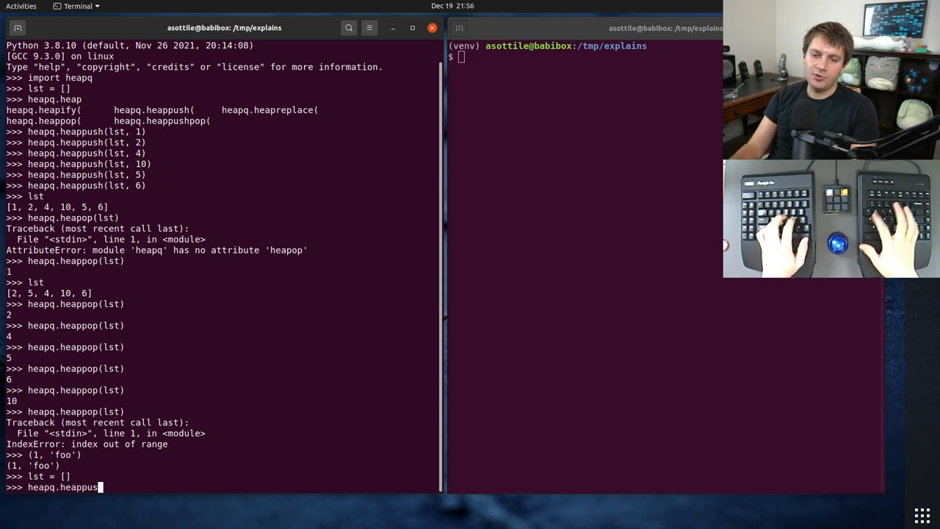
pyautogui.write('(lst, (1,')
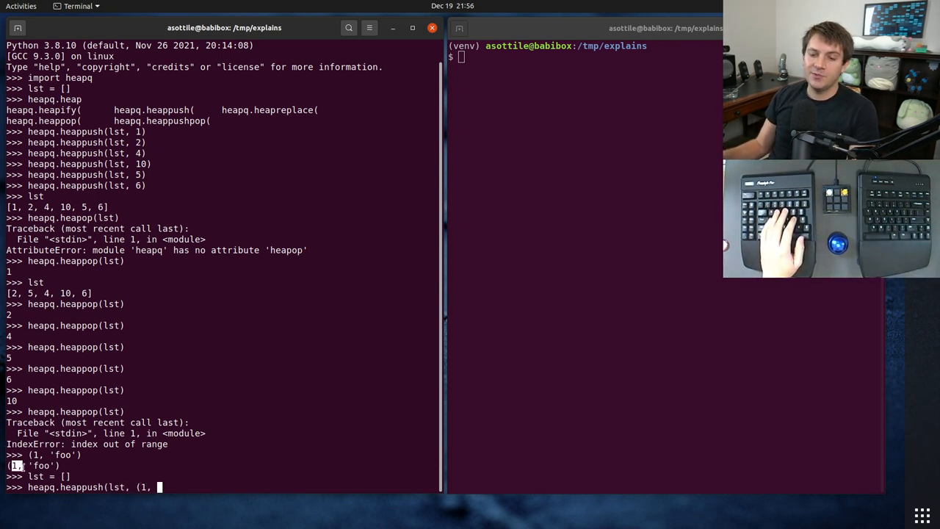
pyautogui.write("'foo'")
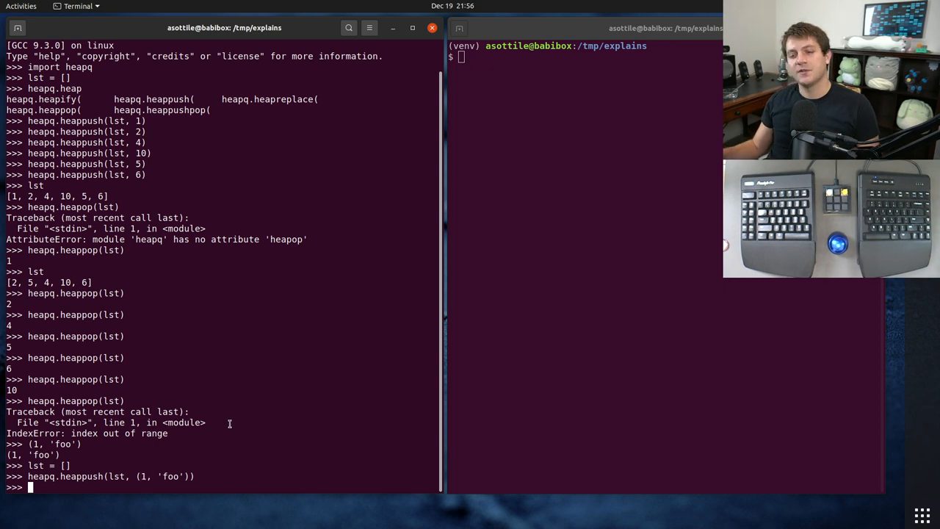
# Push (5, 'bar') and (3, 'baz'), then pop three times: foo, baz, bar
pyautogui.write("heapq.heappush(lst, (5, 'foo'))")
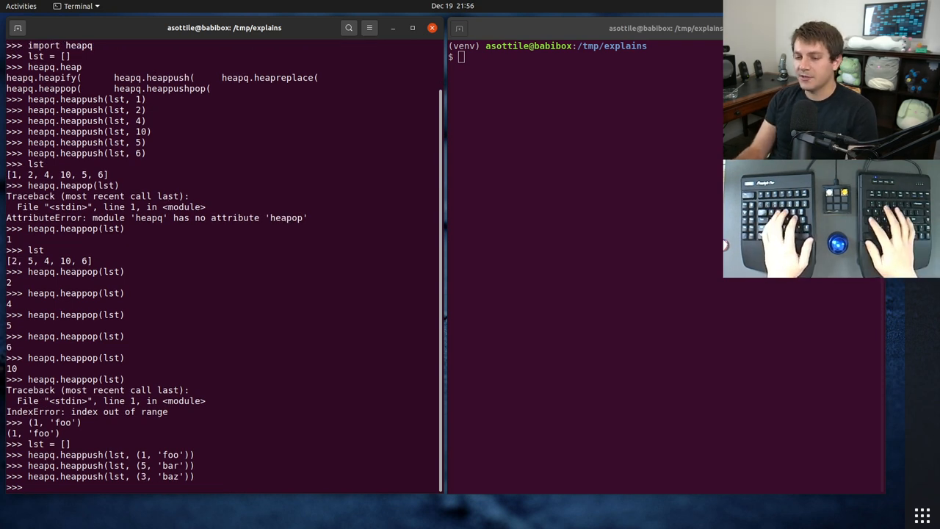
pyautogui.write('heapq.heappop(lst')
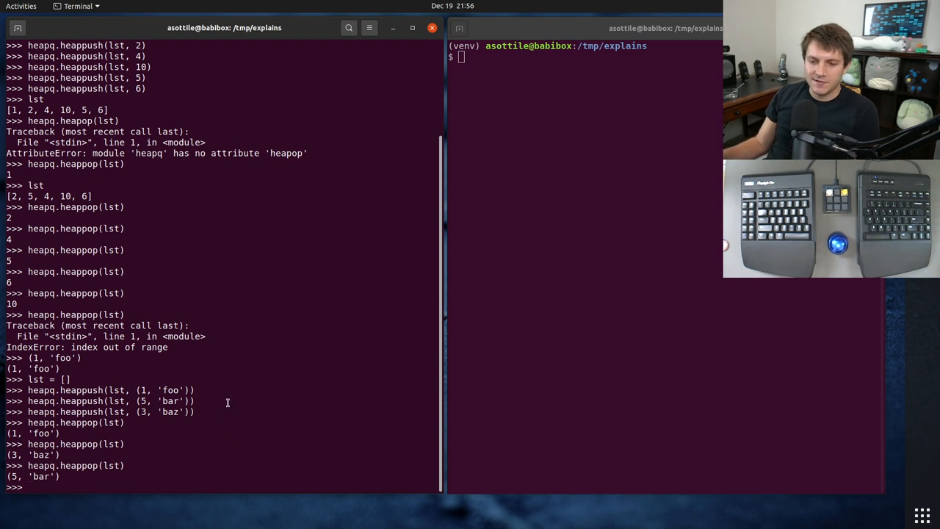
pyautogui.moveTo(7, 390); pyautogui.dragTo(195, 411)
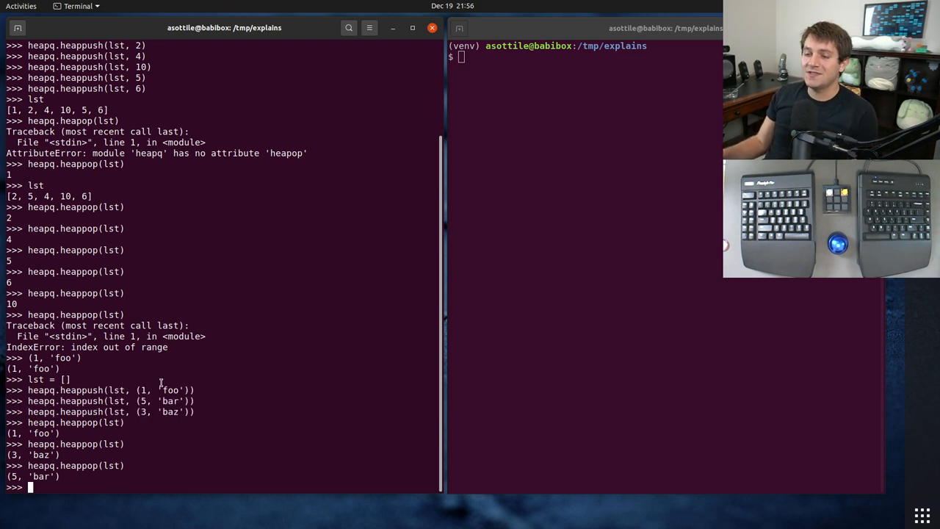
pyautogui.doubleClick(162, 390)
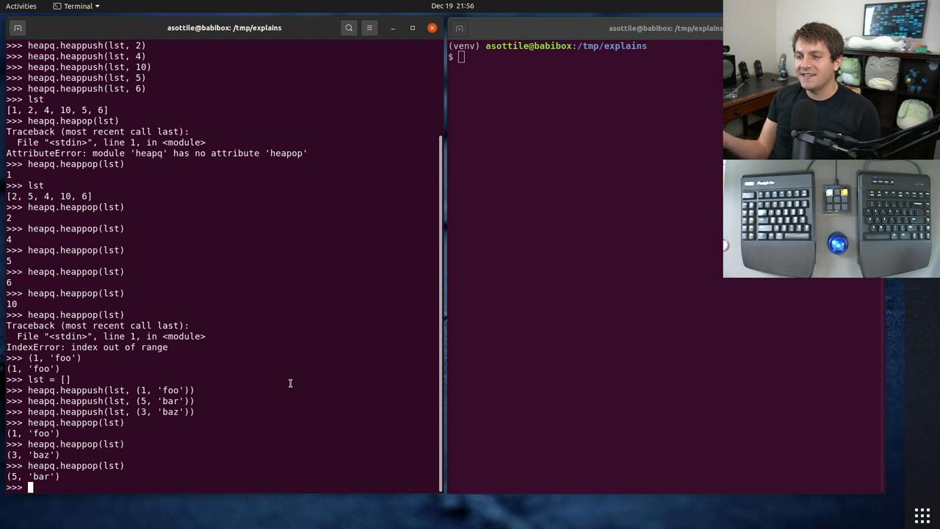
# Import NamedTuple and define QueueItem with priority: int and work_item: str
pyautogui.write('cl')
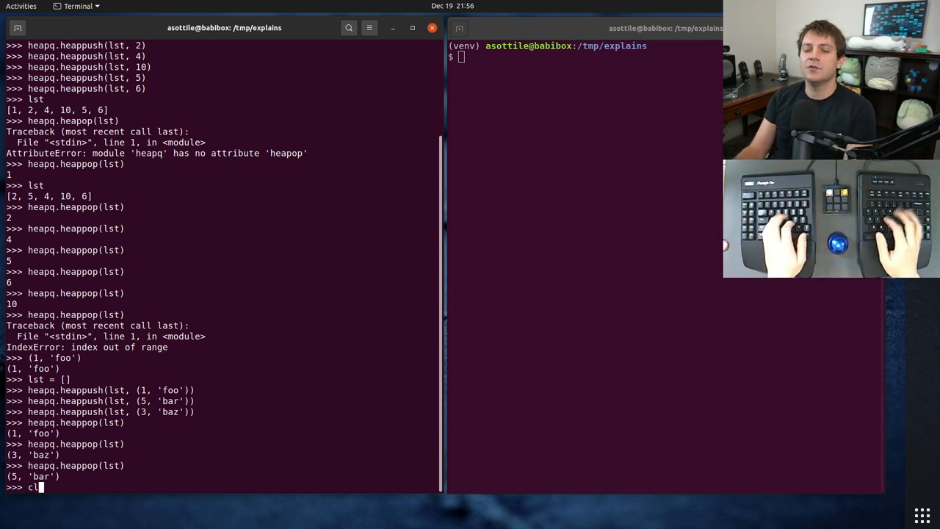
pyautogui.write('from typing import NamedTuple')
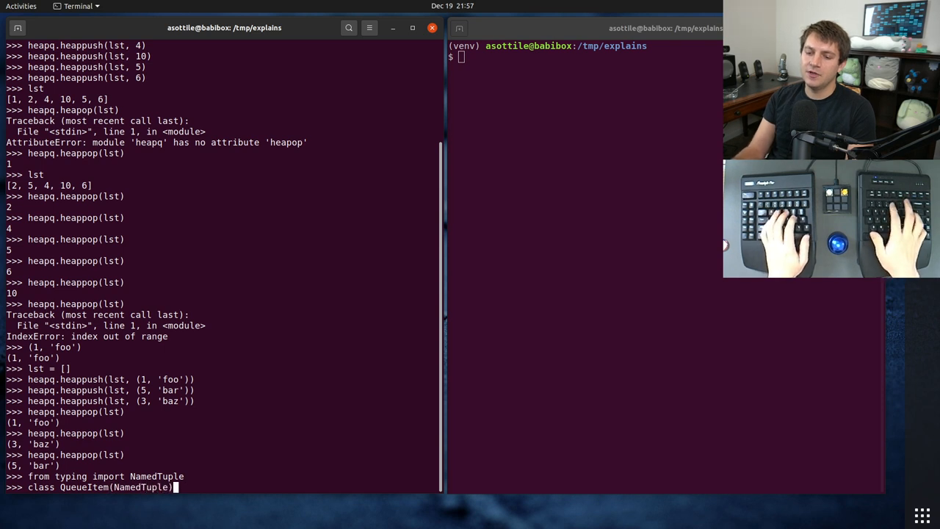
pyautogui.write('priority: int')
pyautogui.write('lst =')
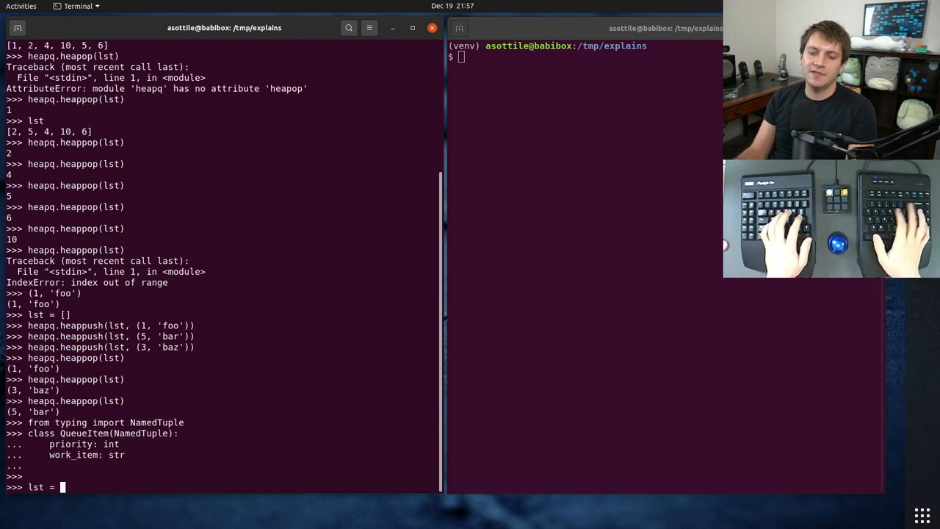
# Reset lst and push QueueItems foo (priority 1), baz (3) and womp (2)
pyautogui.write('heapqa')
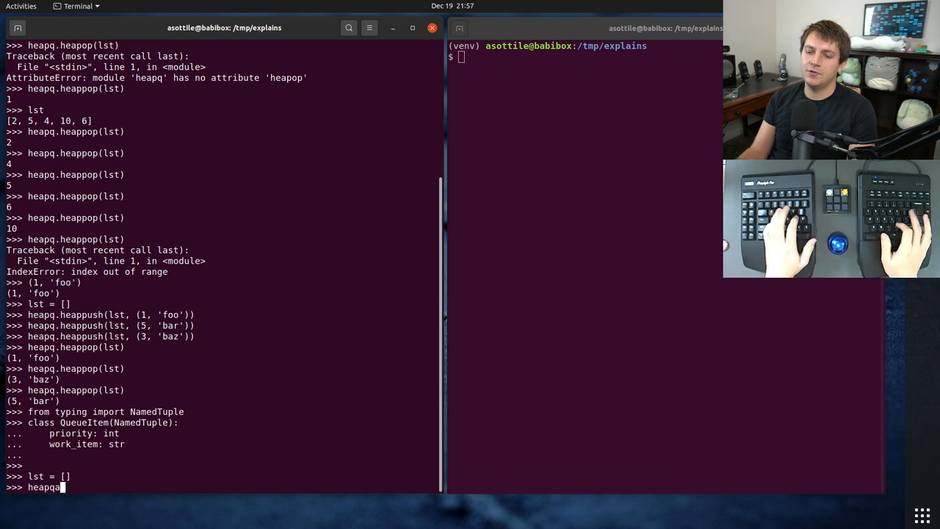
pyautogui.write('.heappush(lst, Queu')
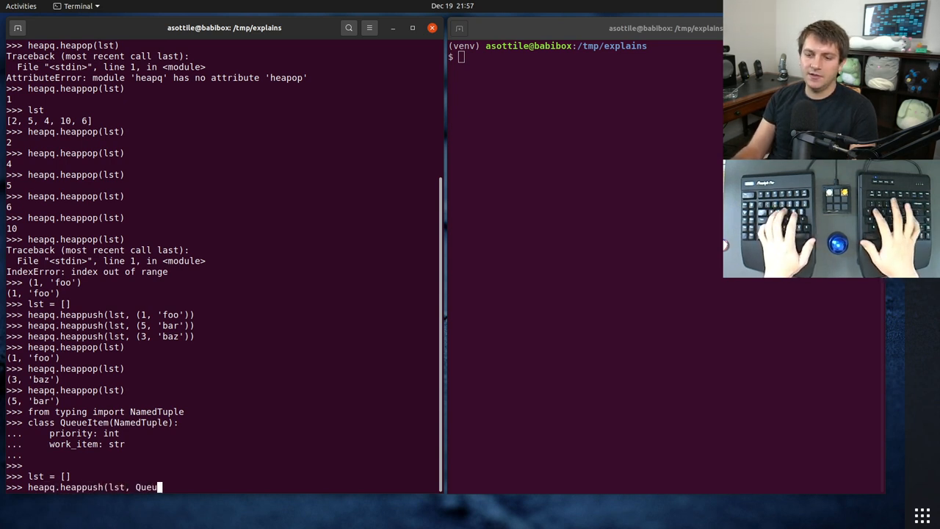
pyautogui.write('eItem(priority')
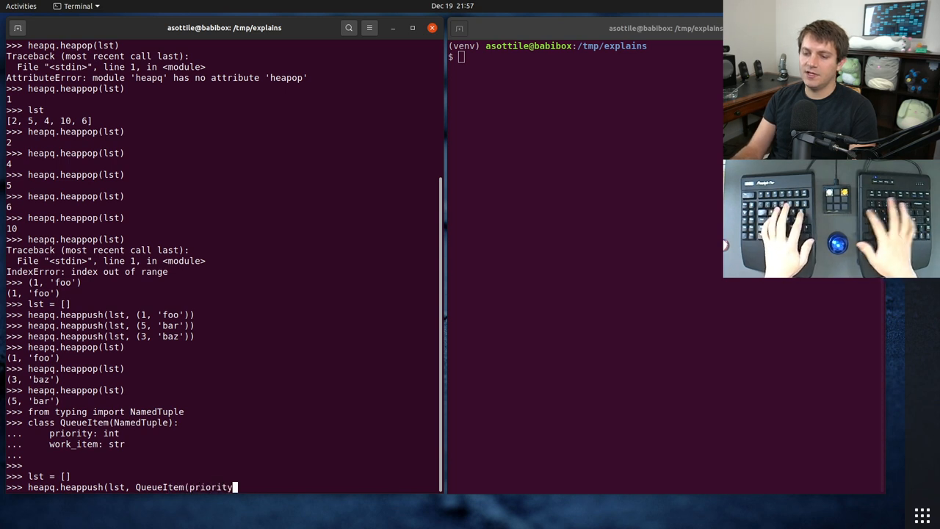
pyautogui.write("=1, work_item='foo")
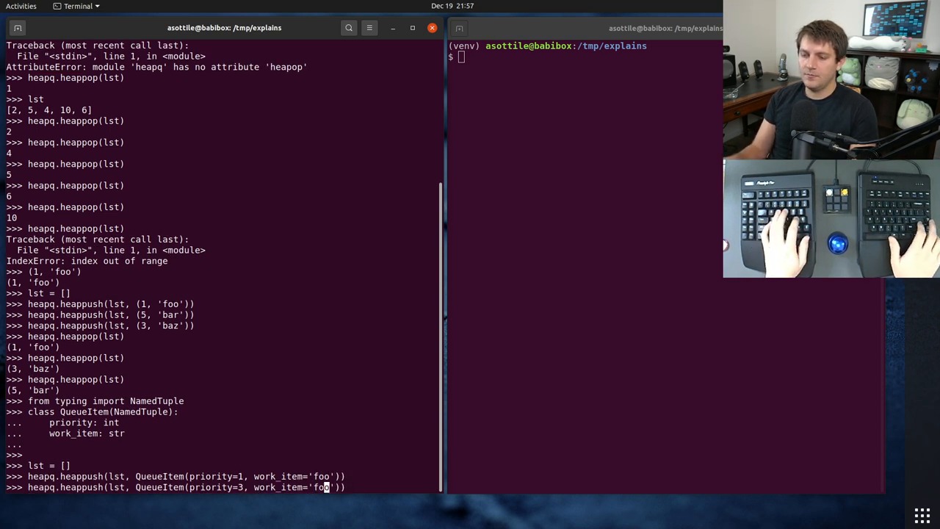
pyautogui.write('baz')
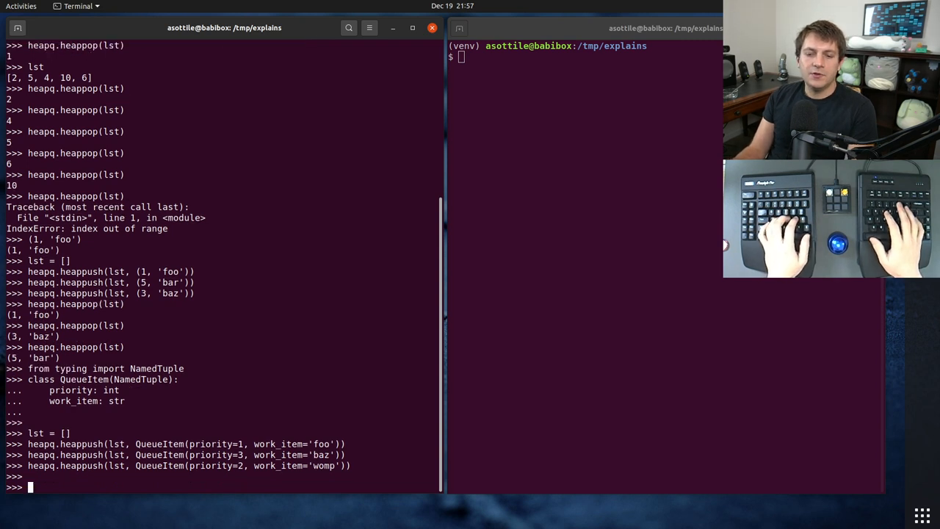
# Pop three QueueItems (foo 1, womp 2, baz 3) and highlight the heapq.heappush call
pyautogui.write('hep')
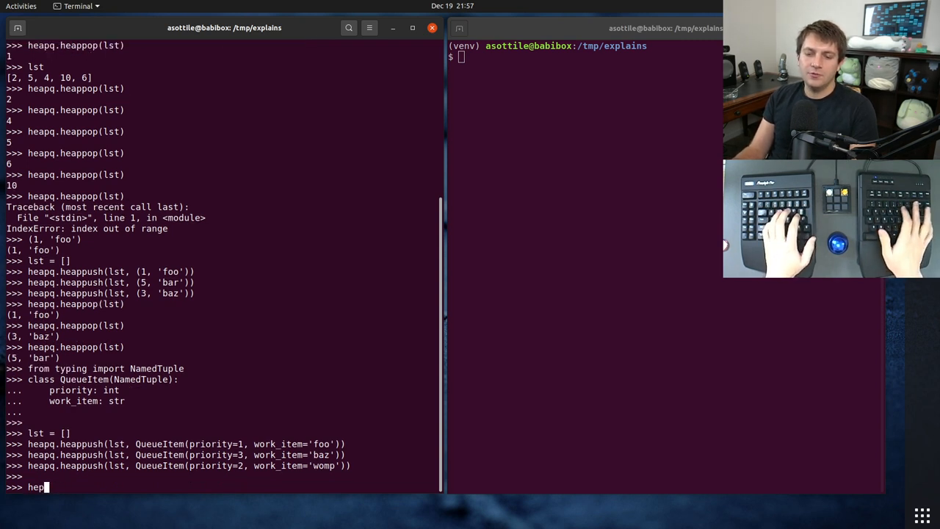
pyautogui.write('heapq.heappop(lst')
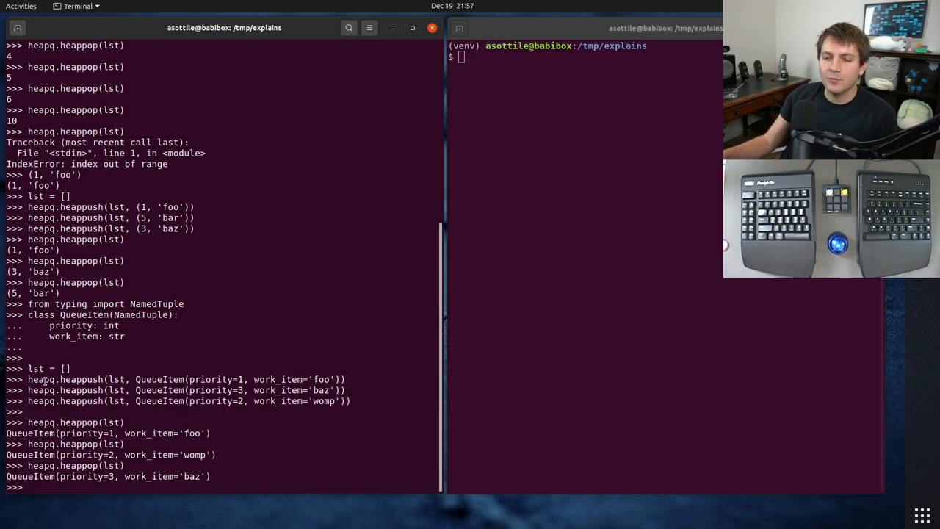
pyautogui.doubleClick(65, 379)
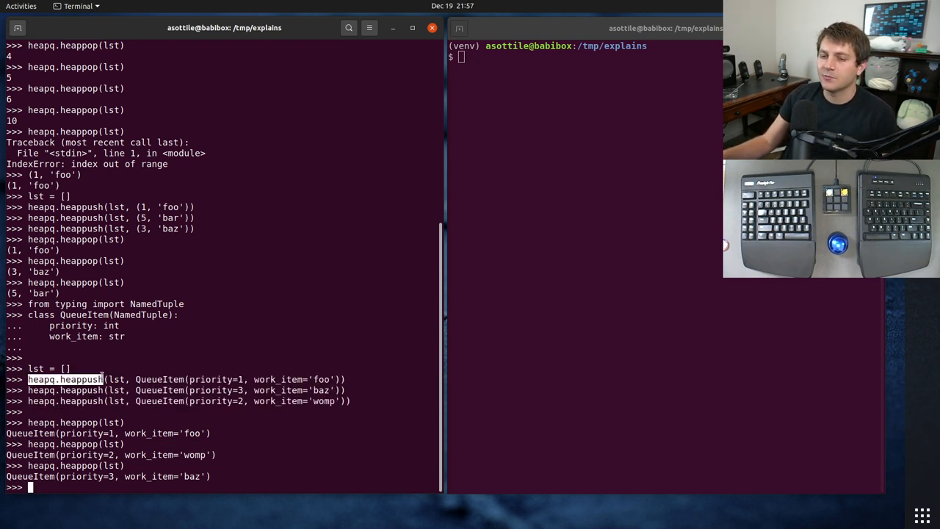